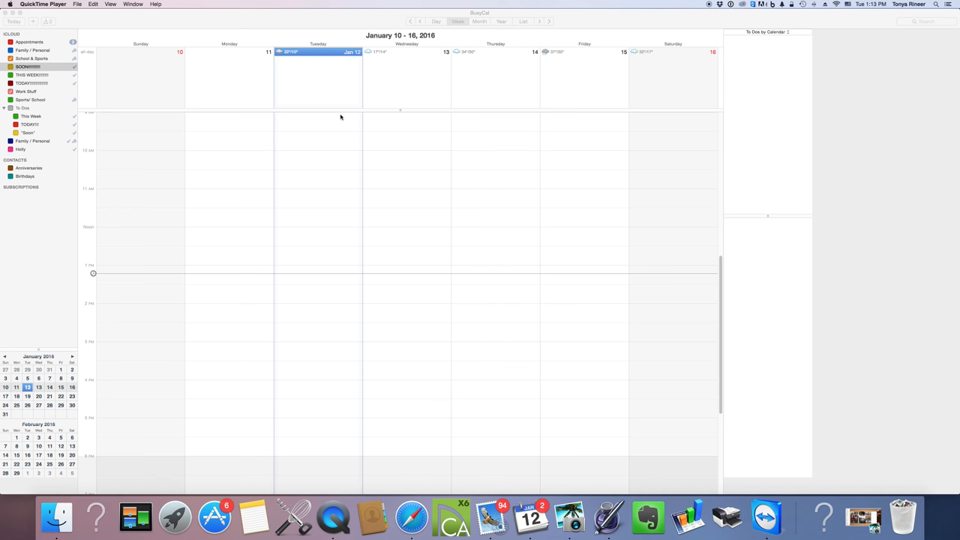
mouse_move(342, 111)
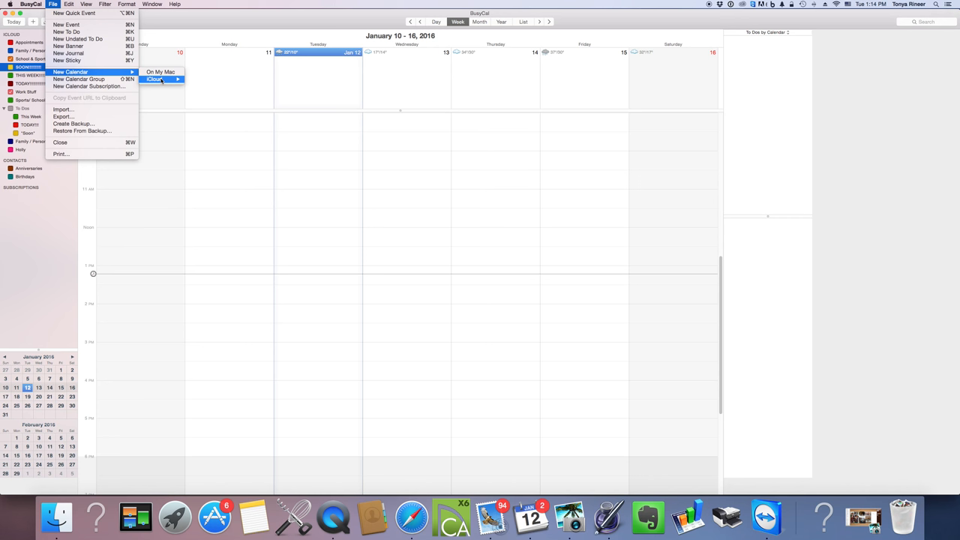
mouse_move(154, 79)
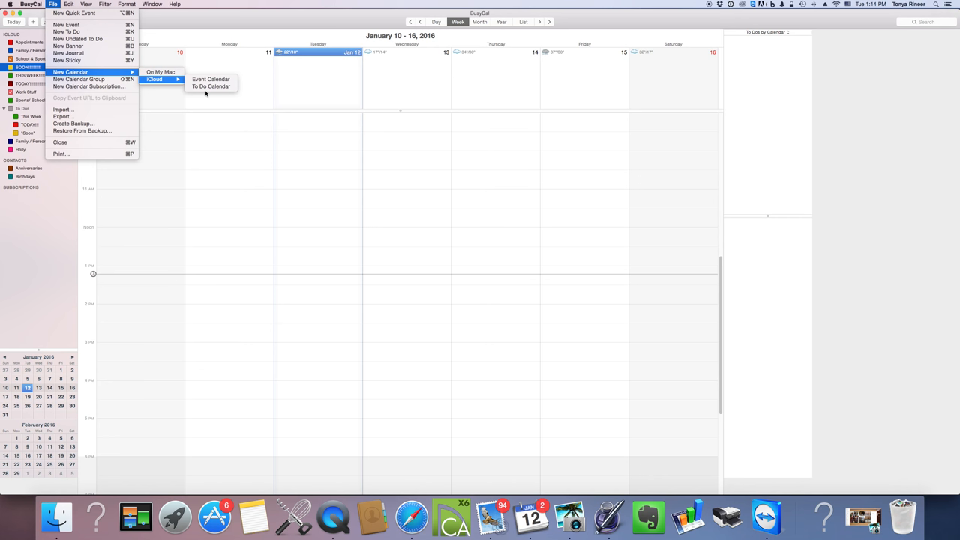
- Create a new iCloud to-do calendar from the File > New Calendar menu
left_click(211, 79)
type("TAD")
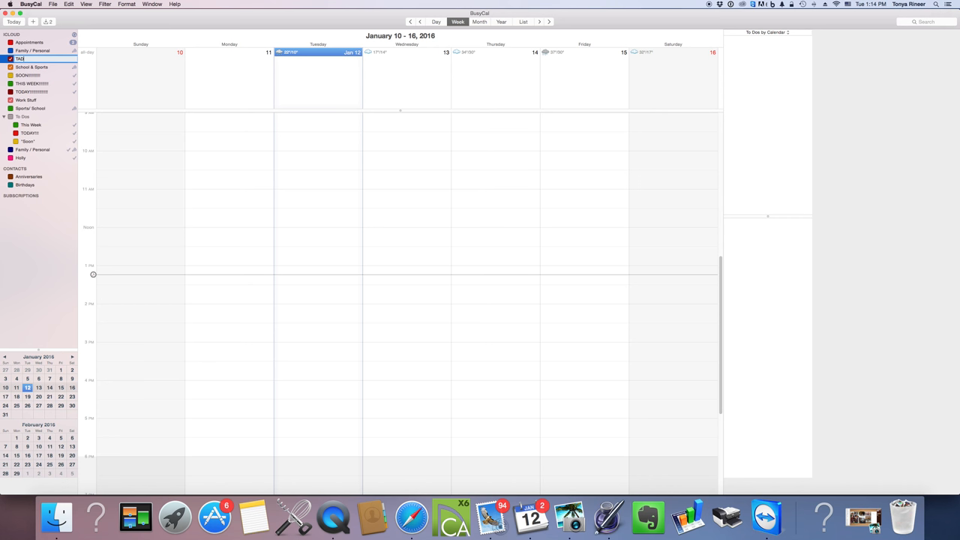
- Remove the untitled new calendar and select the Soon calendar in the sidebar
right_click(20, 74)
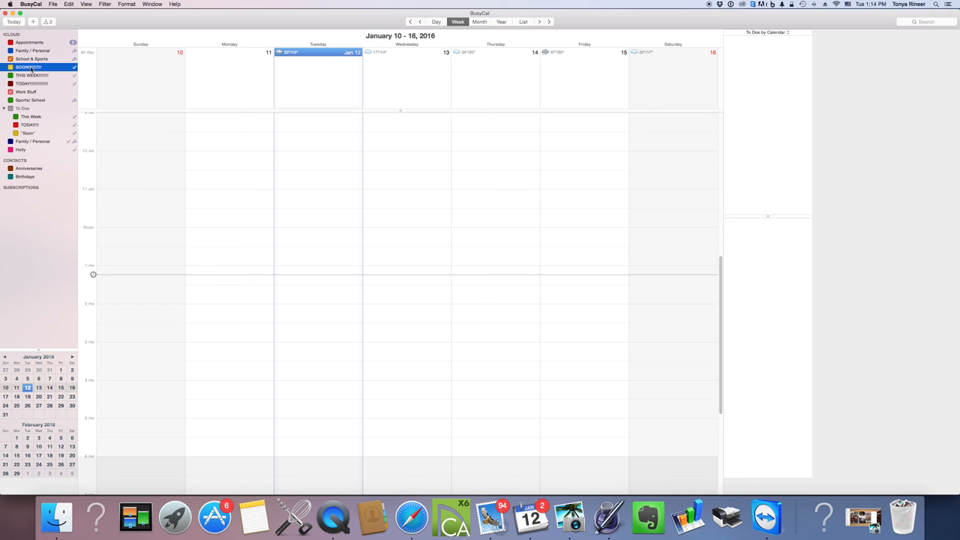
left_click(32, 83)
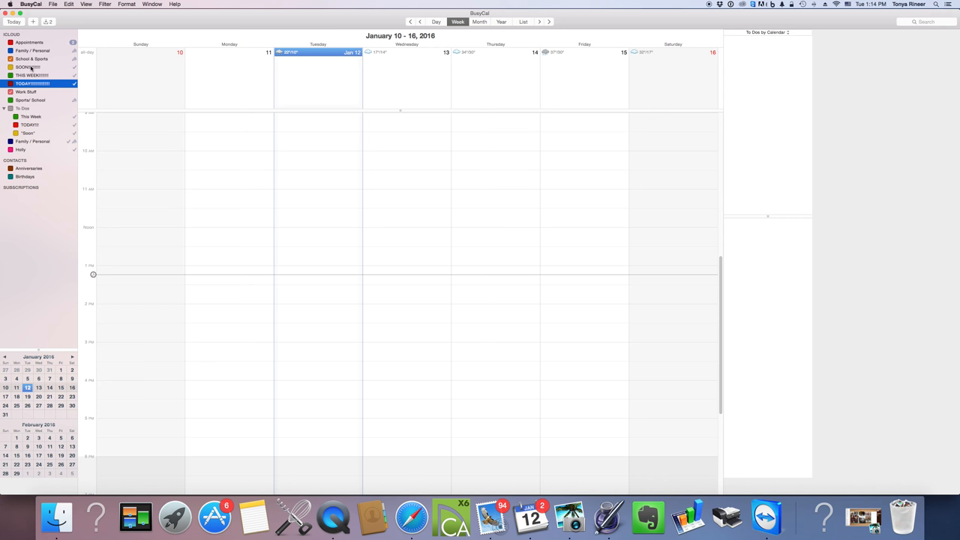
mouse_move(32, 75)
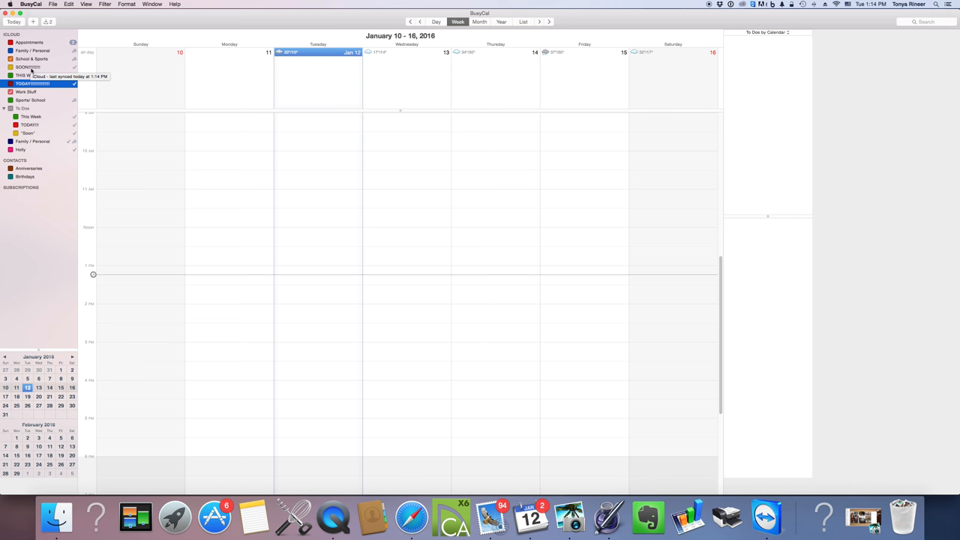
mouse_move(32, 84)
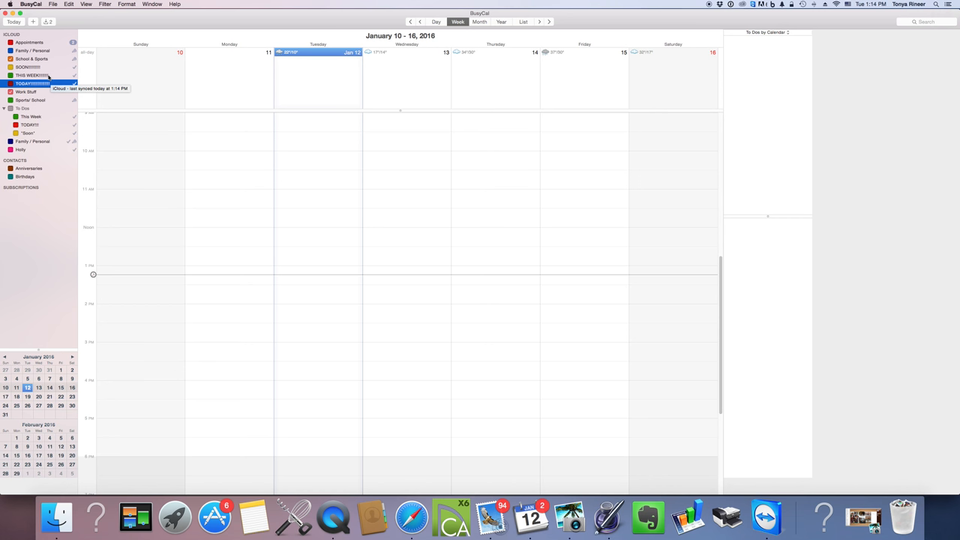
mouse_move(45, 77)
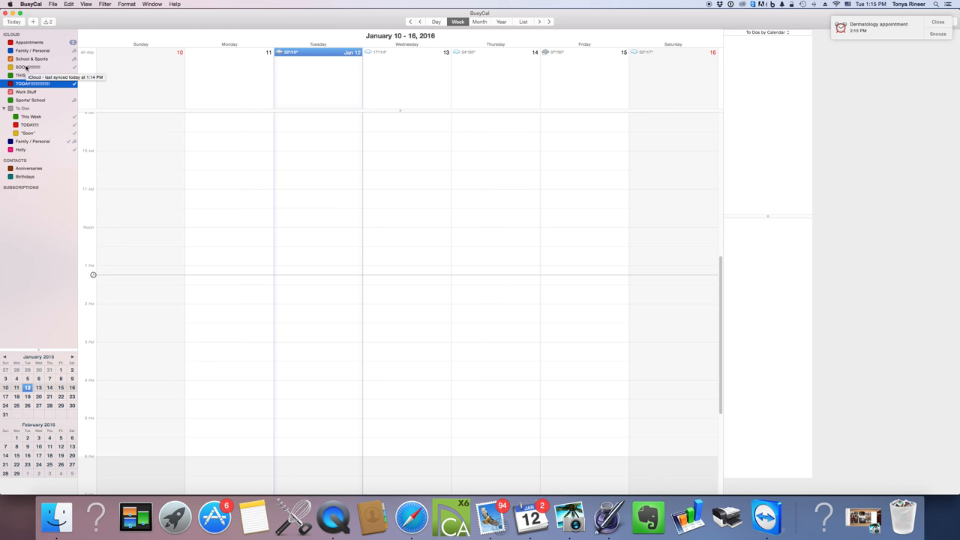
left_click(938, 22)
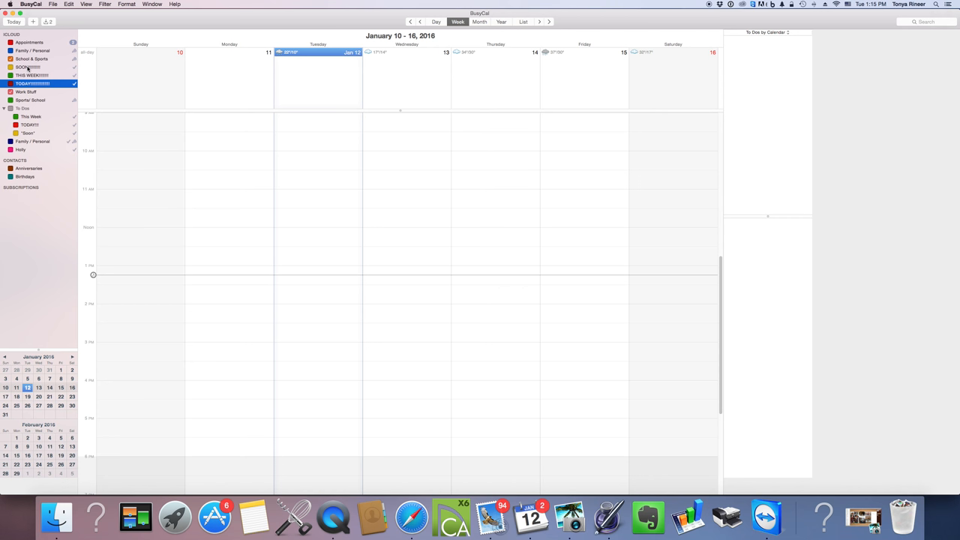
left_click(30, 5)
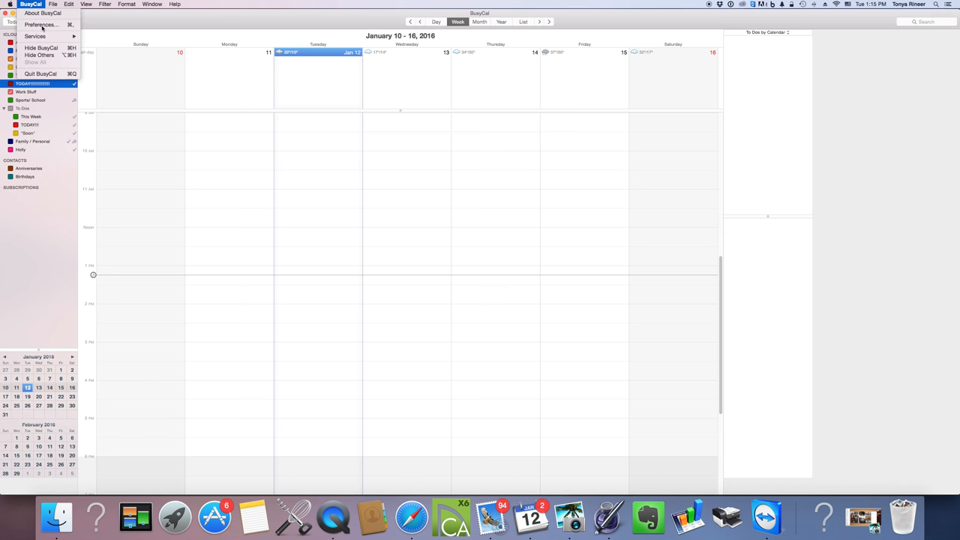
- Set SOON as the default calendar for to-dos in the To Dos preferences
left_click(40, 25)
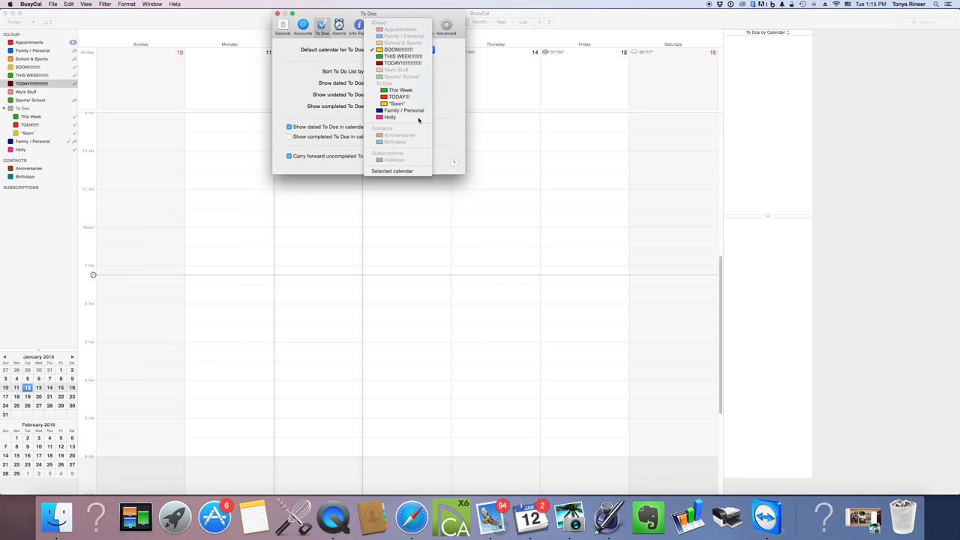
left_click(399, 49)
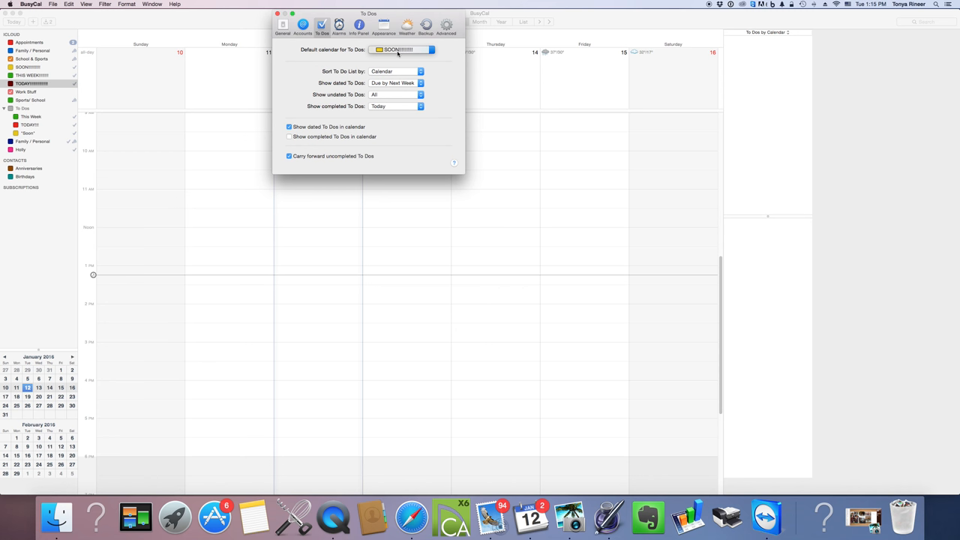
left_click(403, 49)
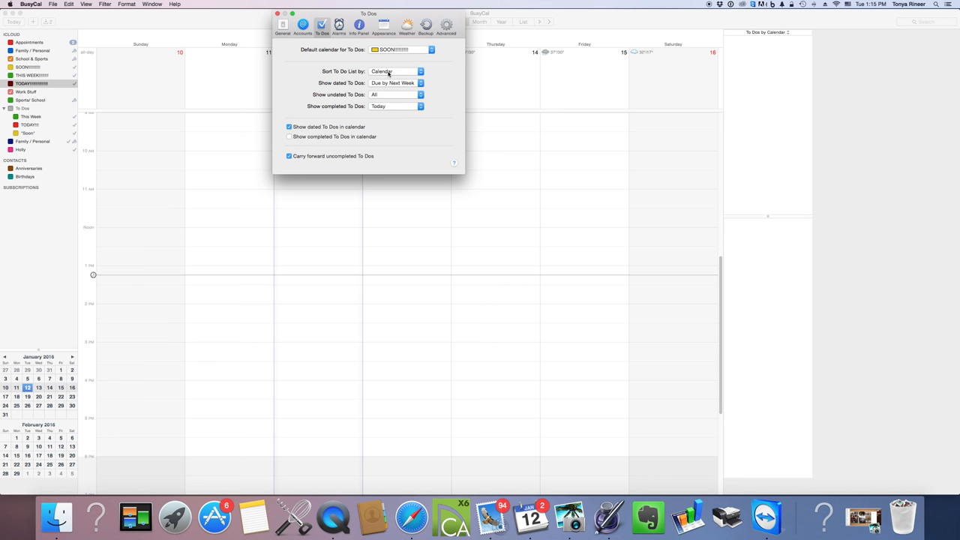
mouse_move(297, 77)
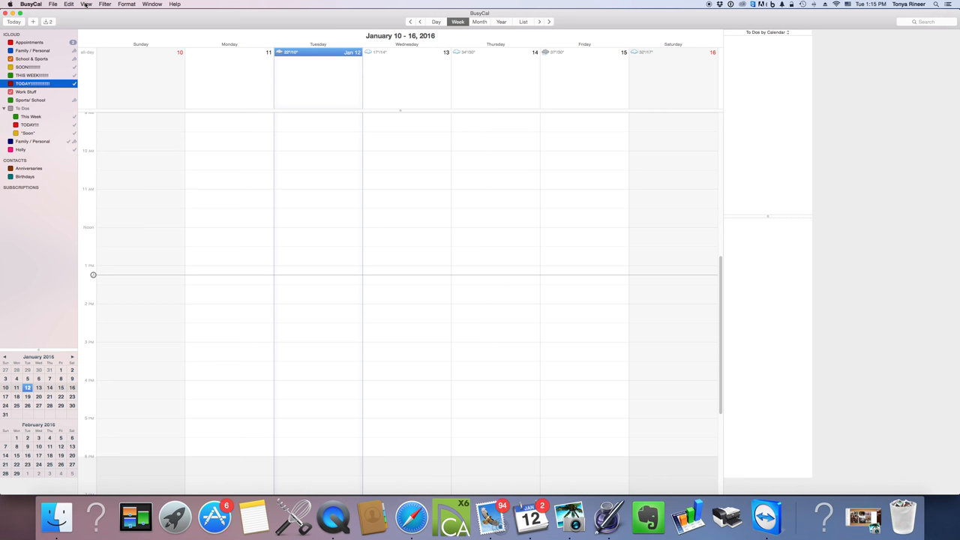
- Create a new to-do titled 'DRAFT DESIGN PLANS'
left_click(53, 5)
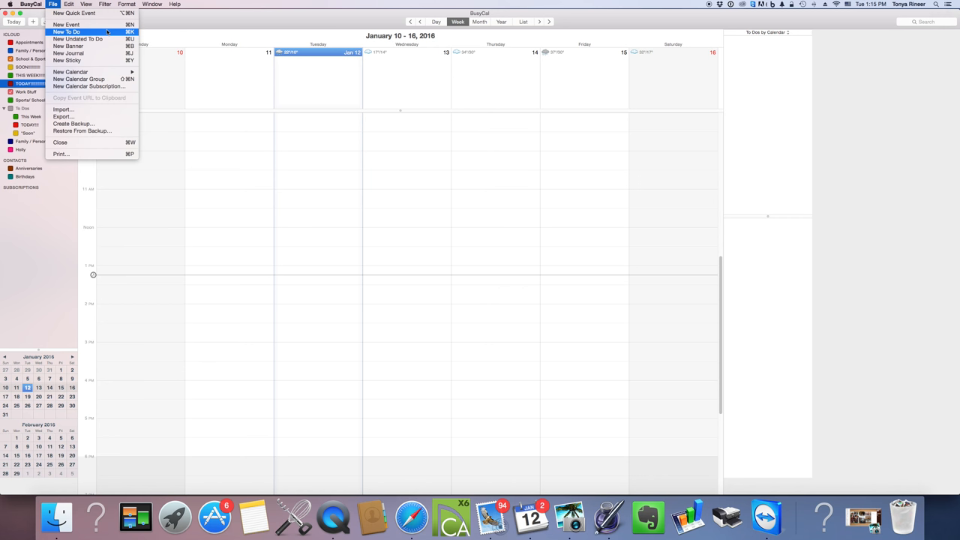
left_click(66, 31)
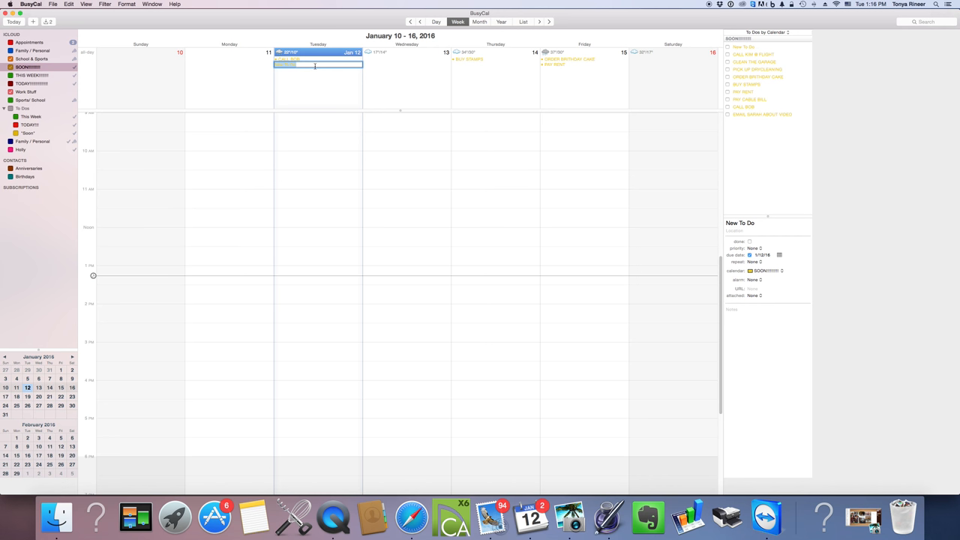
type("DRAFT DESIGN PLANS")
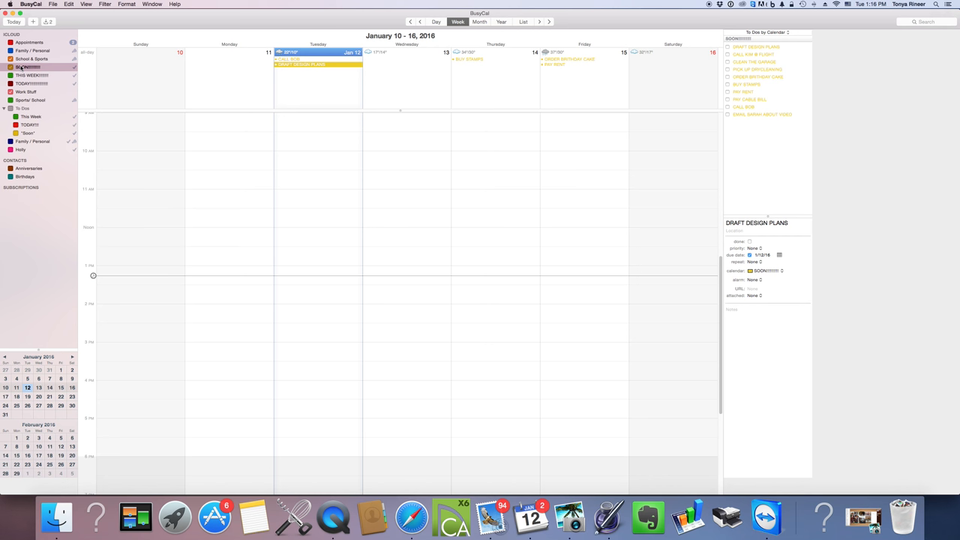
mouse_move(782, 277)
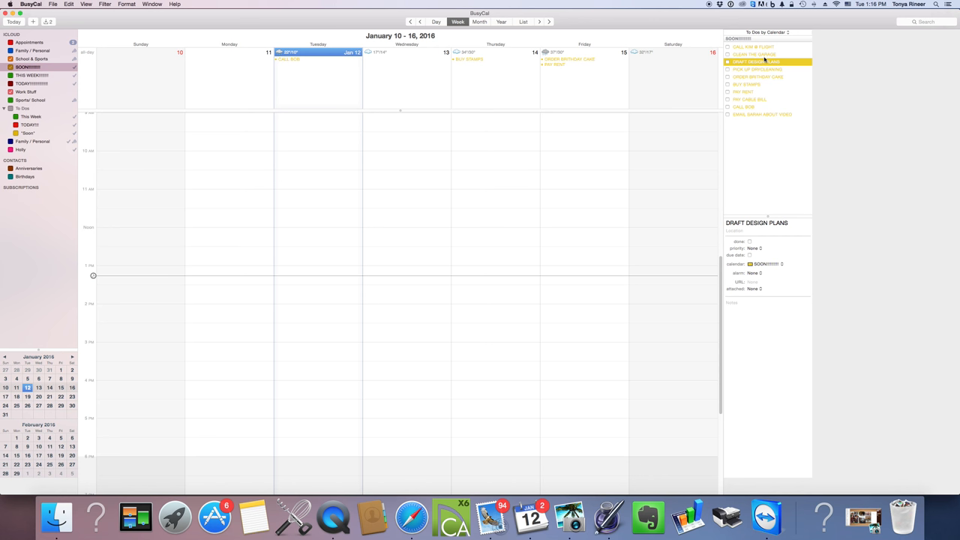
mouse_move(763, 60)
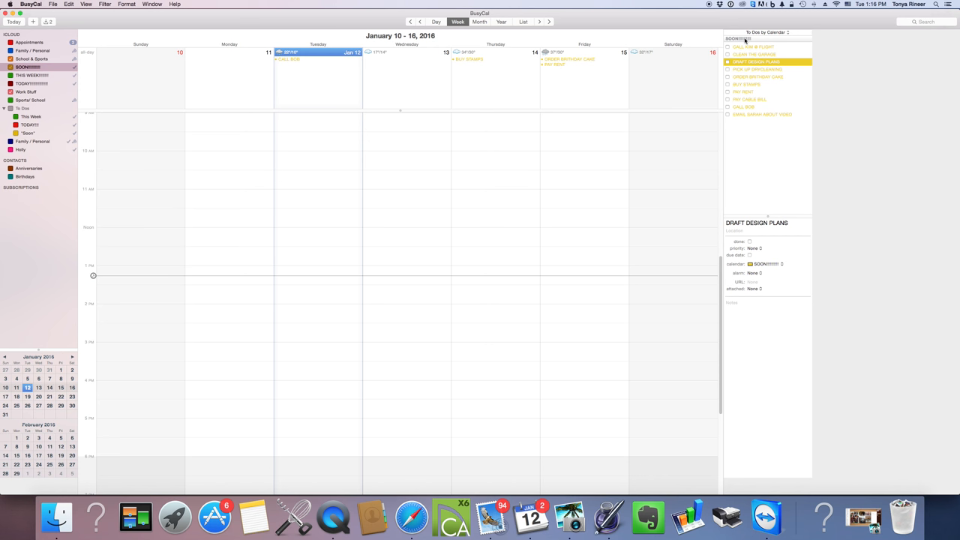
mouse_move(759, 124)
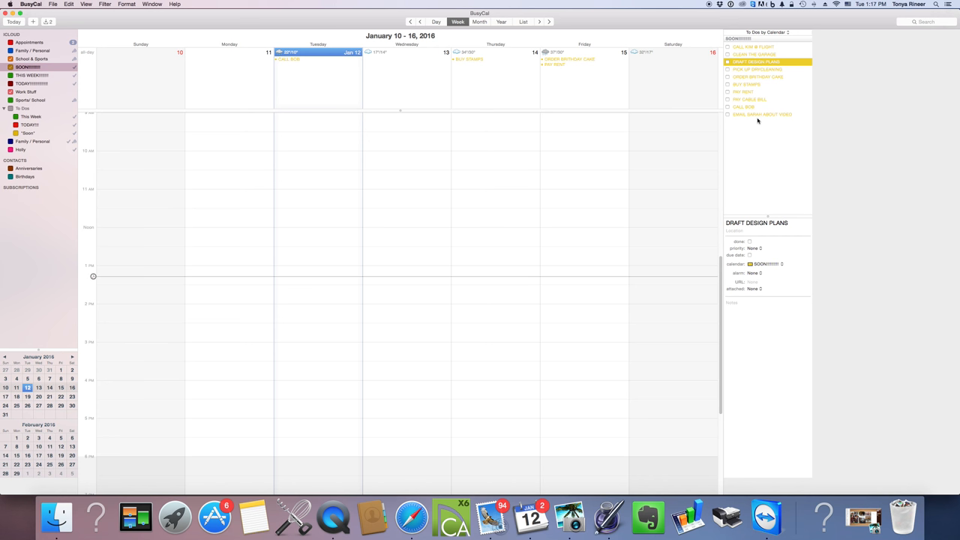
mouse_move(778, 106)
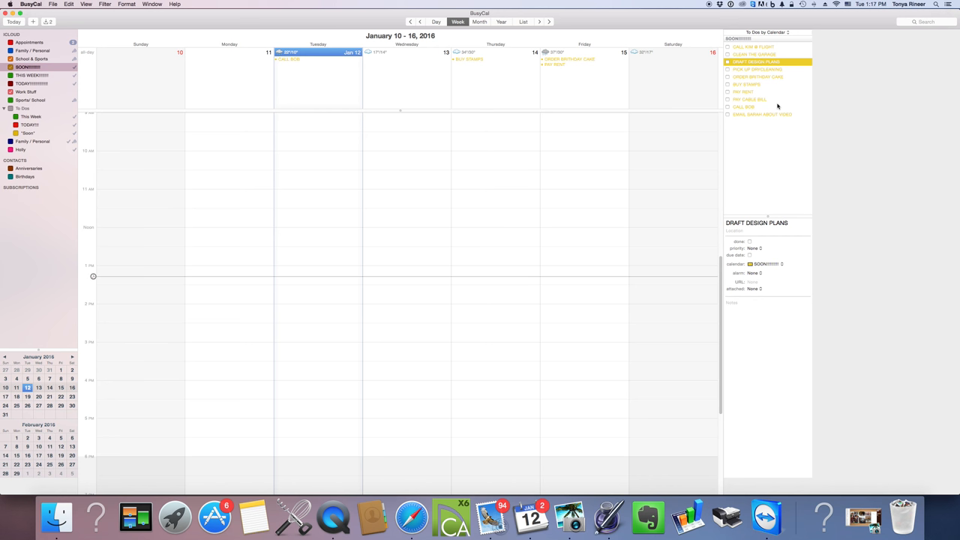
mouse_move(768, 90)
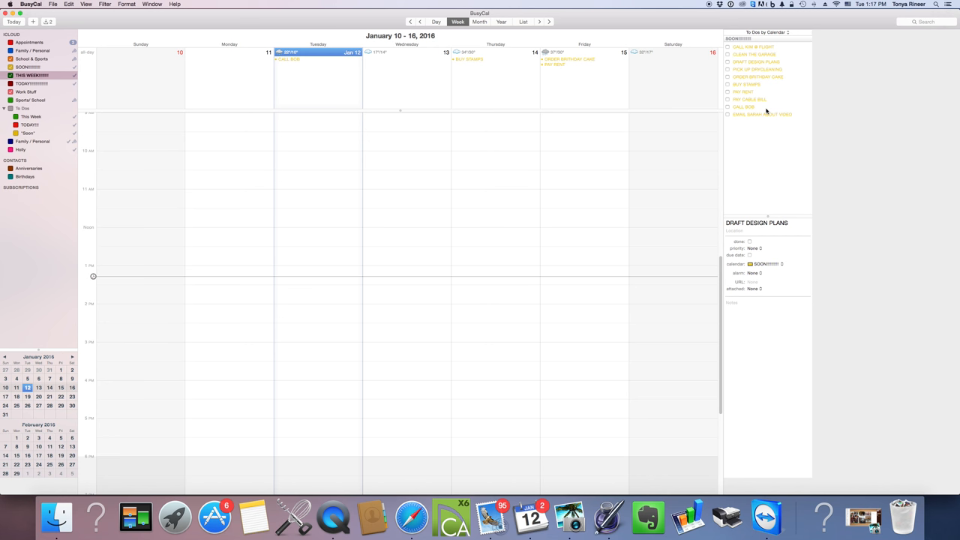
mouse_move(756, 69)
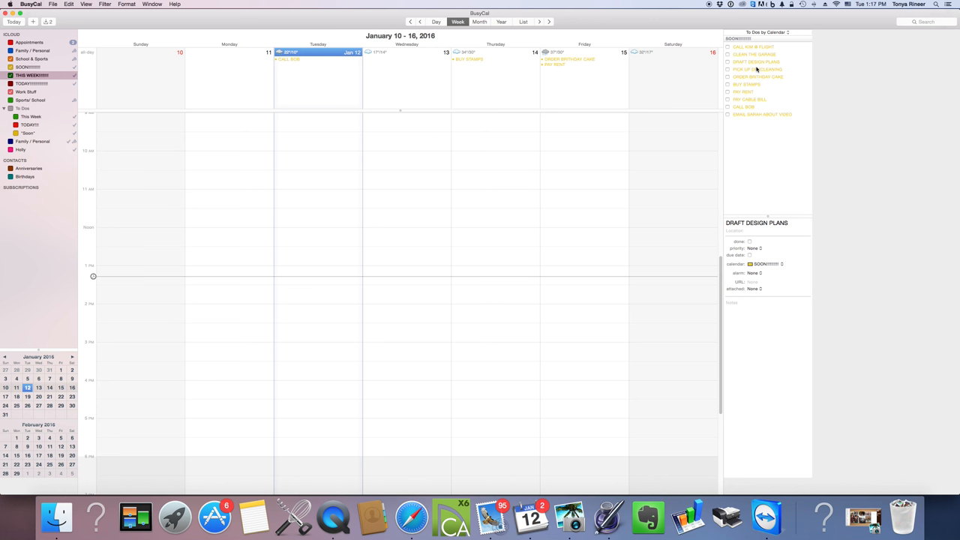
- Drag PAY RENT, EMAIL SARAH ABOUT VIDEO and DRAFT DESIGN PLANS into This Week
left_click(754, 46)
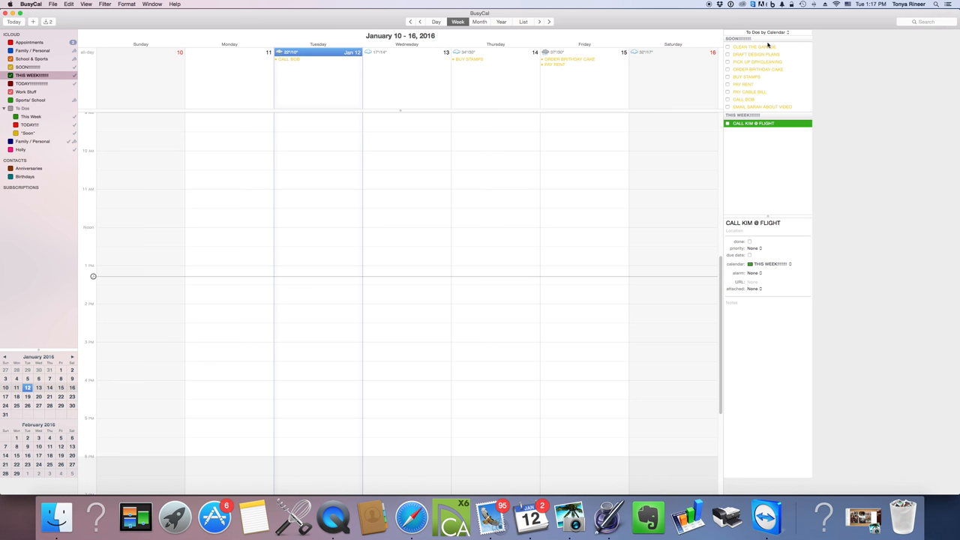
left_click(743, 123)
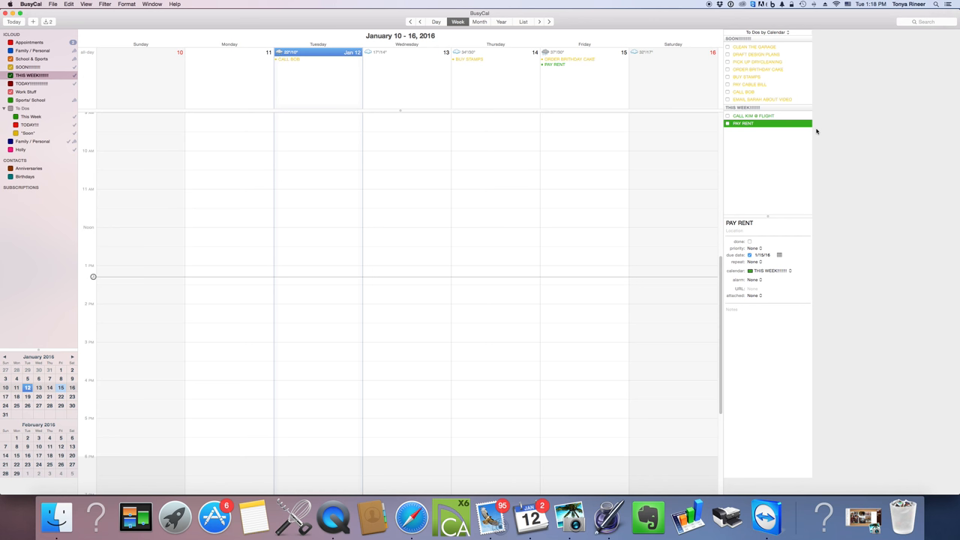
left_click(746, 77)
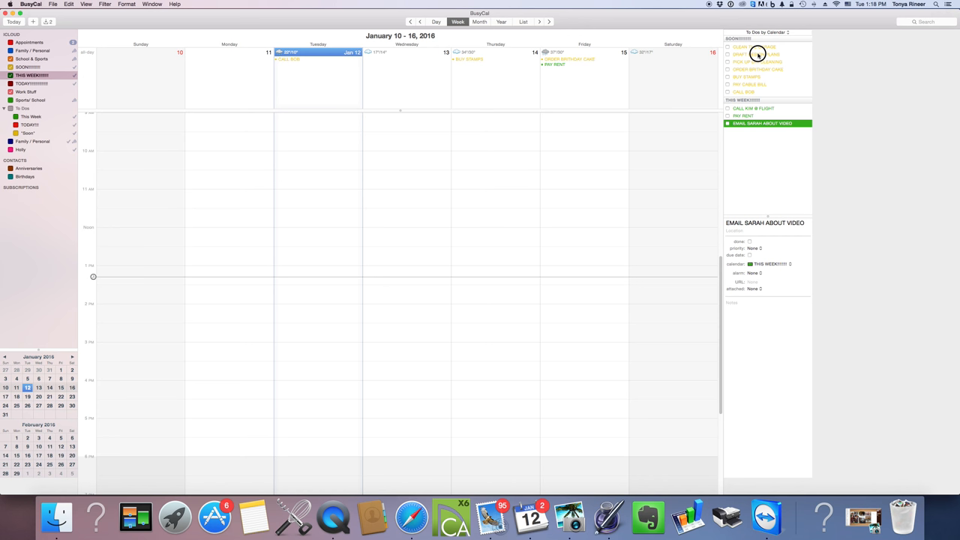
left_click(755, 108)
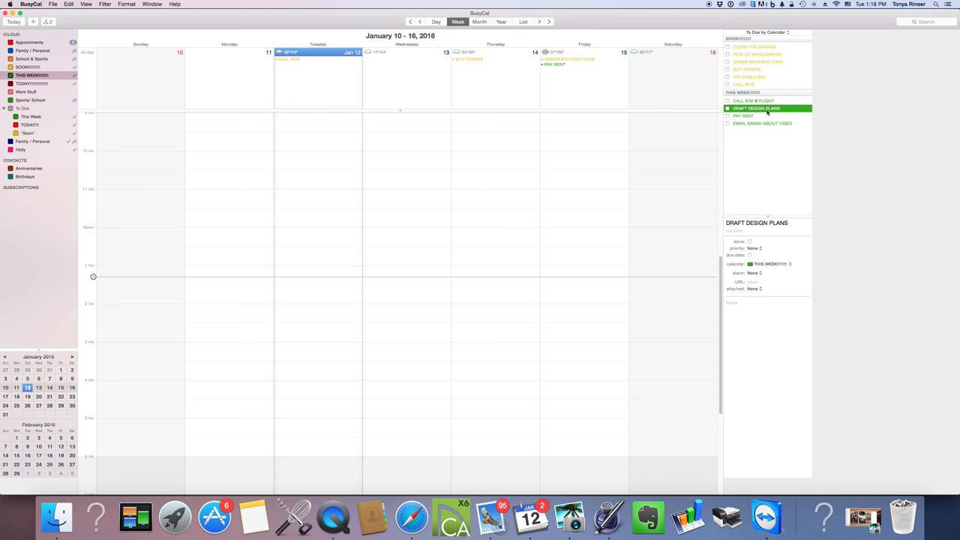
mouse_move(771, 116)
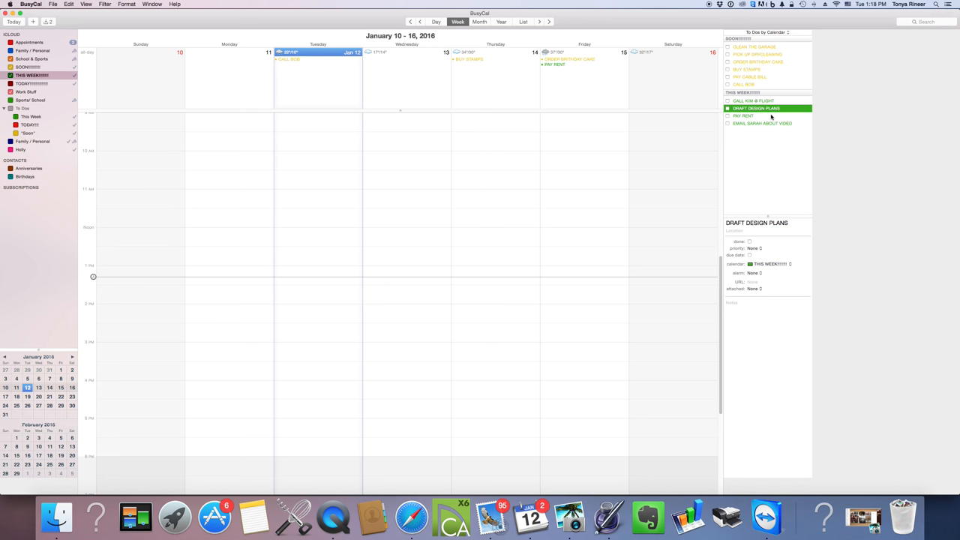
mouse_move(754, 118)
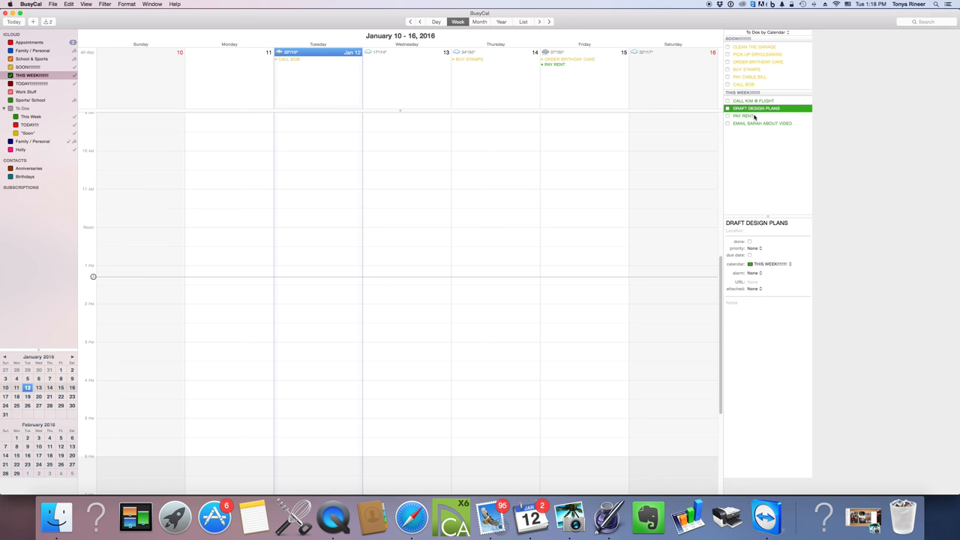
mouse_move(759, 121)
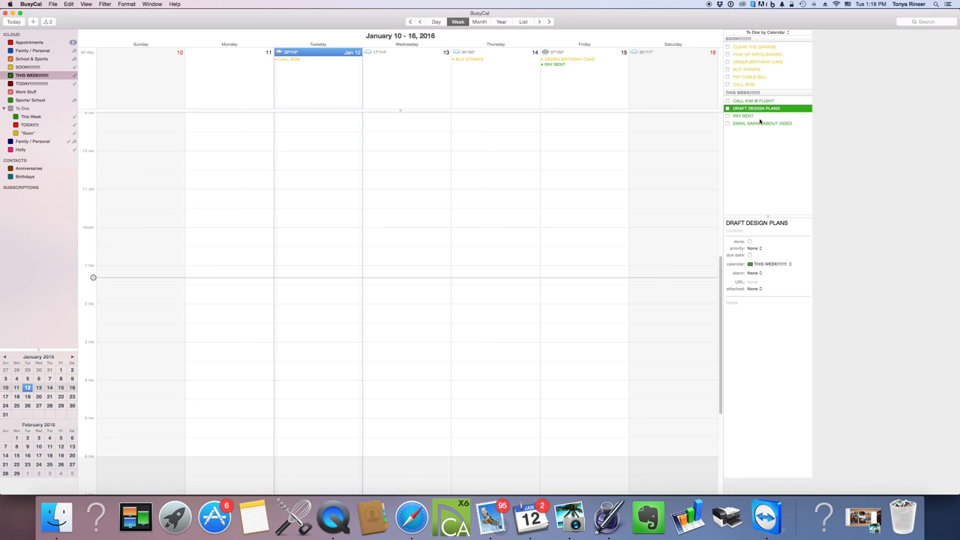
mouse_move(759, 120)
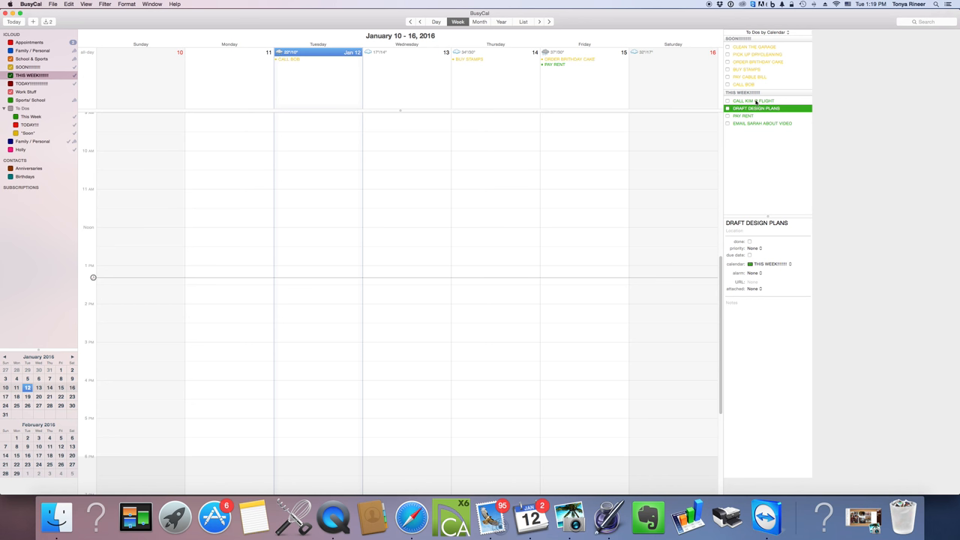
mouse_move(760, 99)
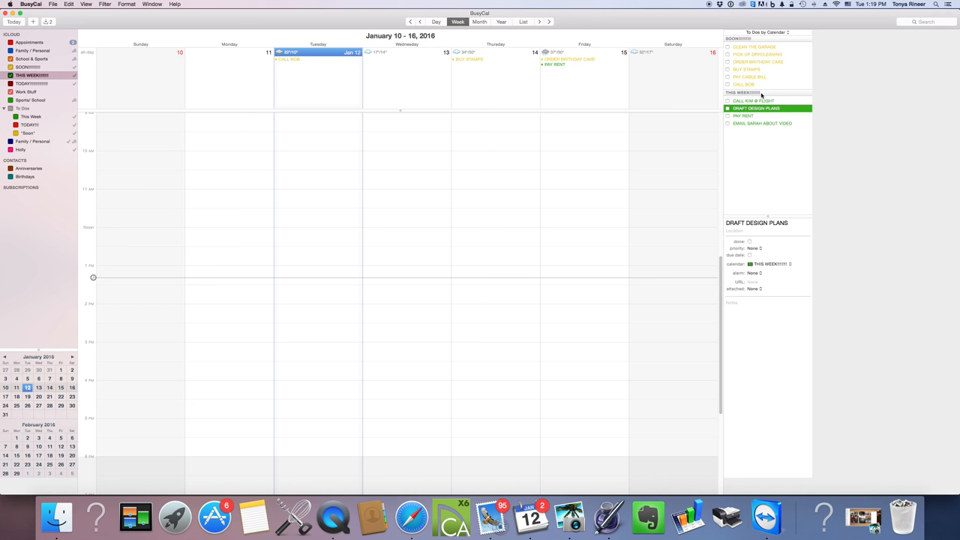
mouse_move(777, 115)
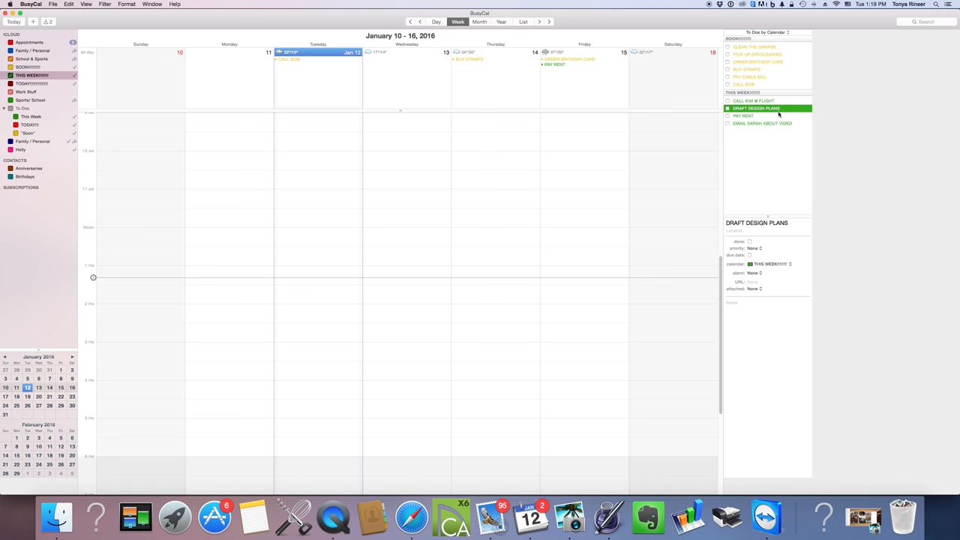
mouse_move(752, 129)
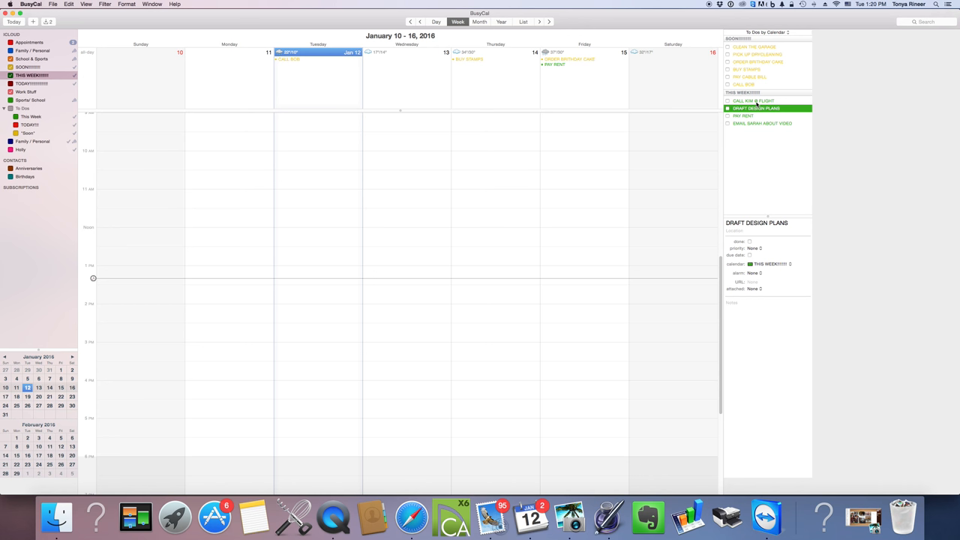
- Drag CALL KIM @ FLIGHT from This Week into the Today section
left_click(752, 101)
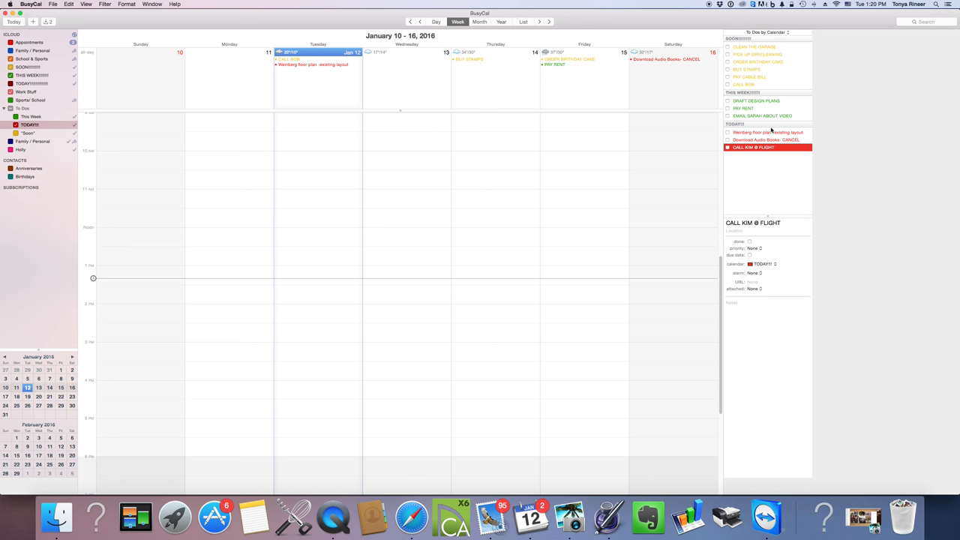
mouse_move(312, 63)
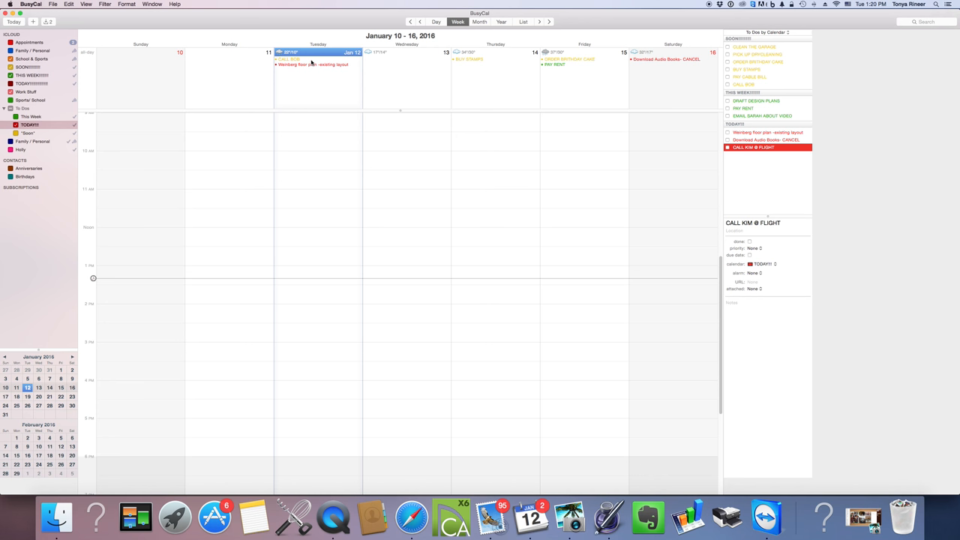
mouse_move(754, 166)
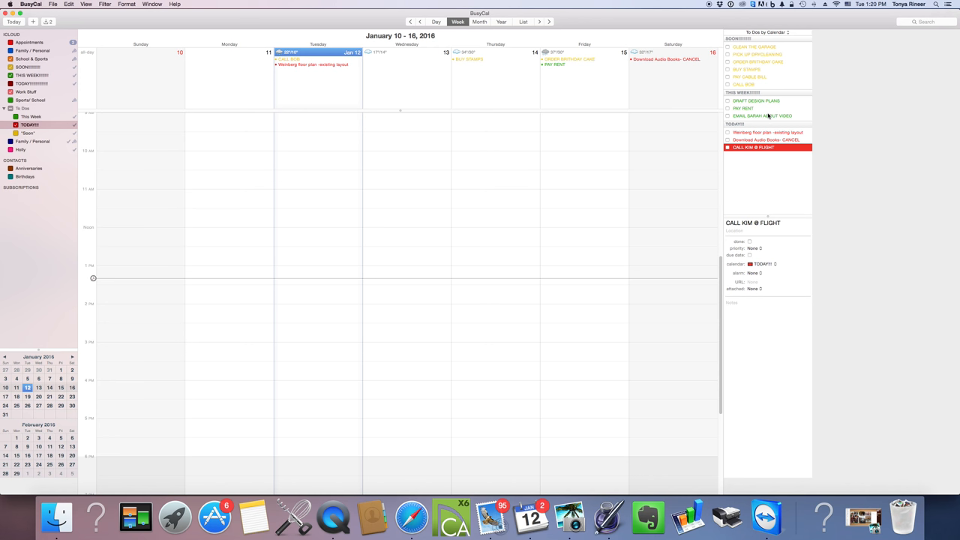
mouse_move(761, 179)
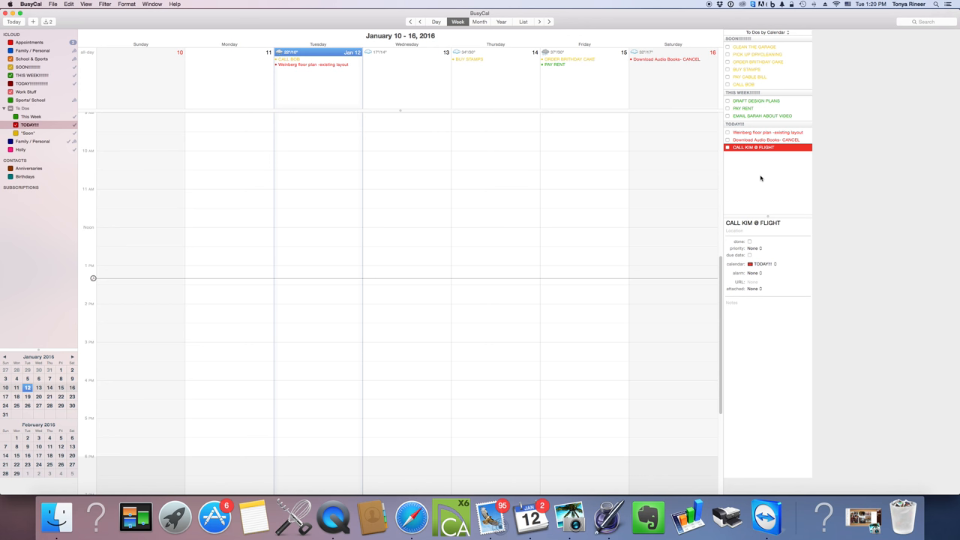
mouse_move(754, 141)
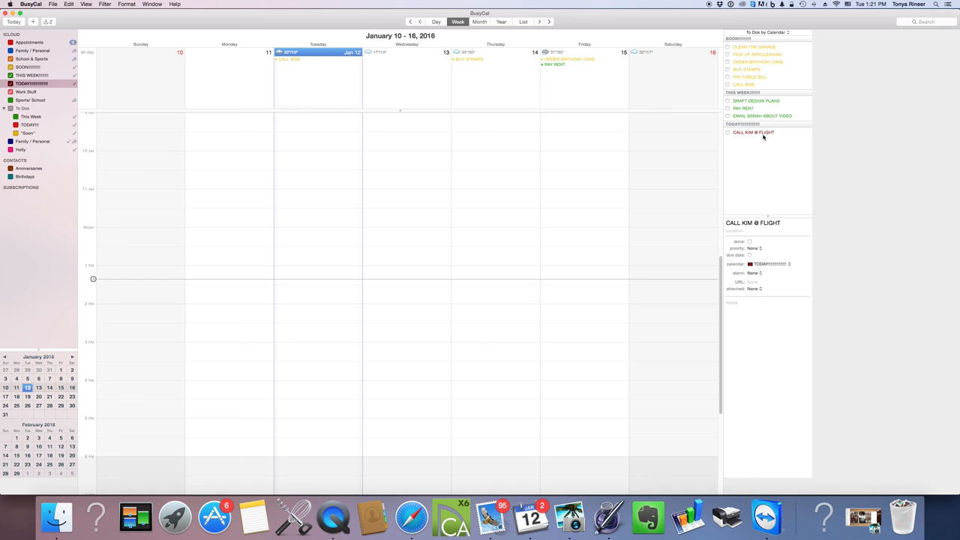
mouse_move(767, 112)
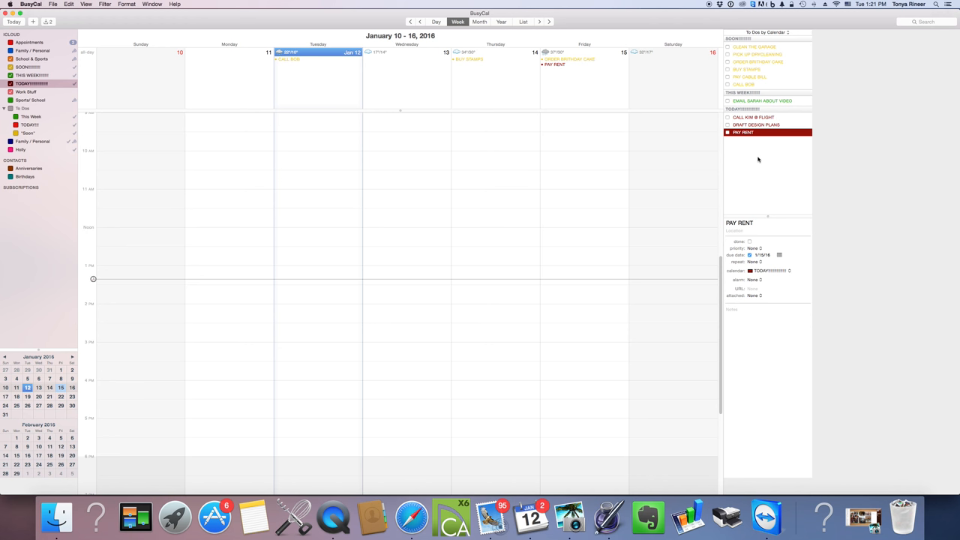
mouse_move(756, 116)
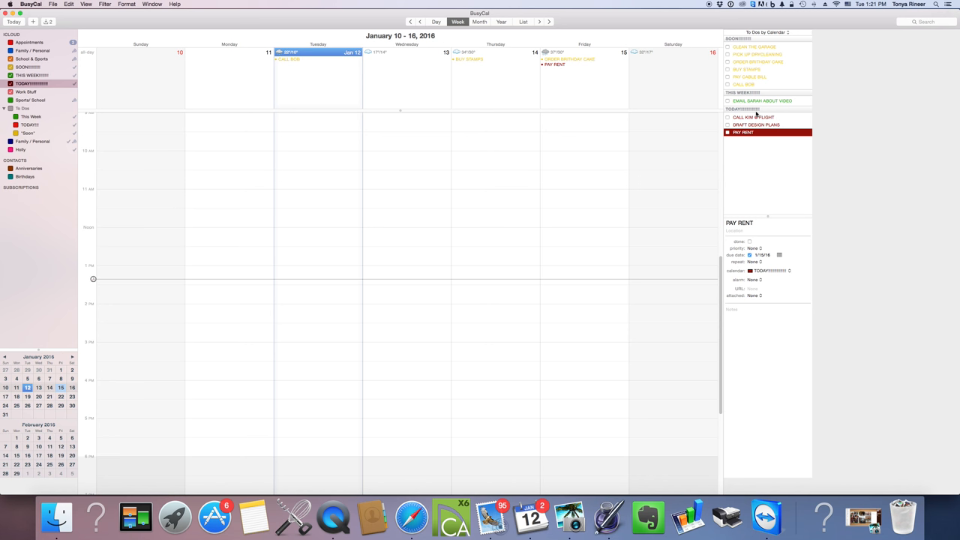
mouse_move(743, 131)
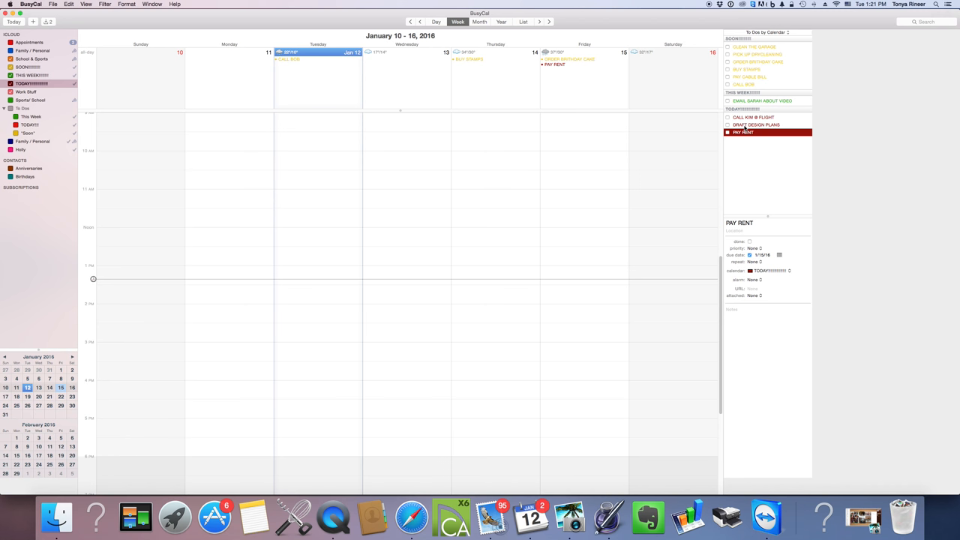
- Drop DRAFT DESIGN PLANS onto Wednesday at 10 AM and stretch it to 1 PM
left_click(755, 124)
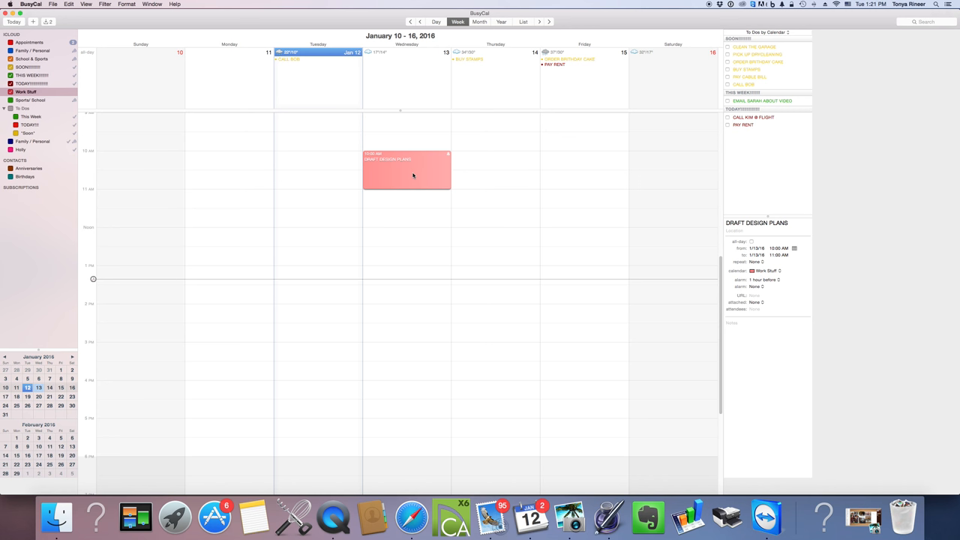
left_click_drag(406, 194, 409, 253)
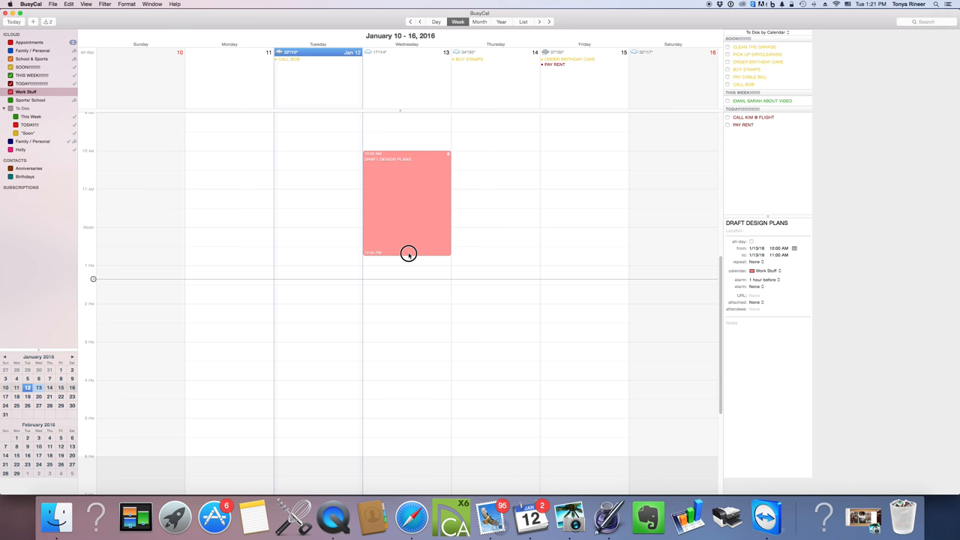
left_click_drag(409, 253, 408, 266)
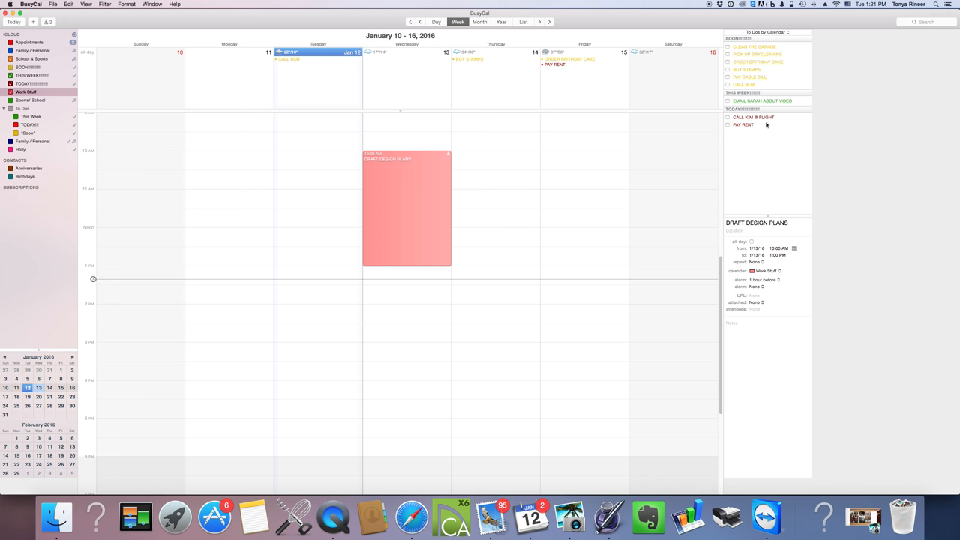
mouse_move(749, 137)
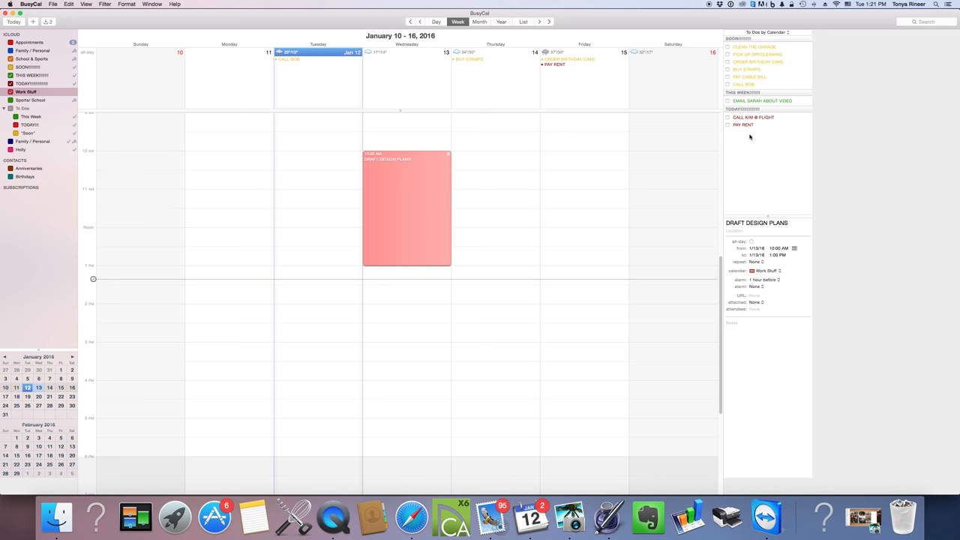
mouse_move(749, 41)
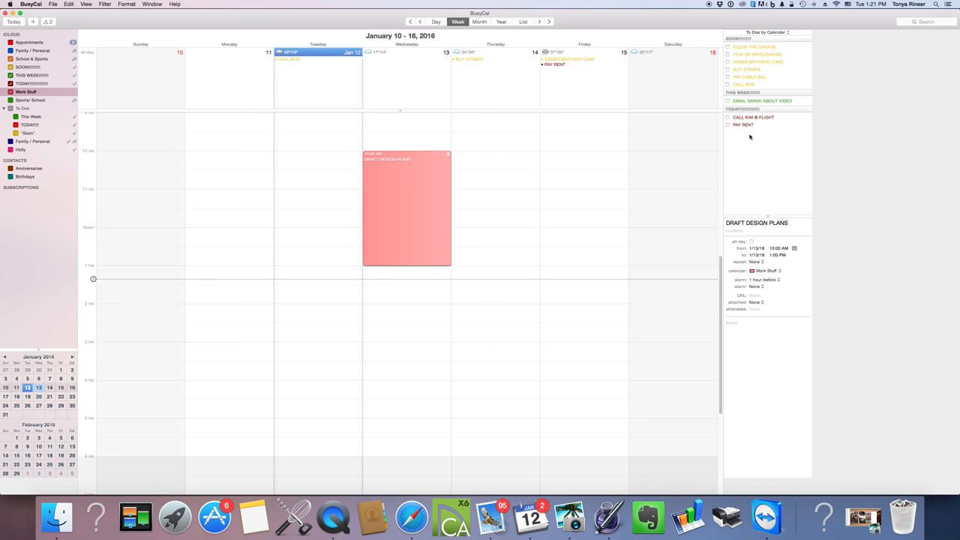